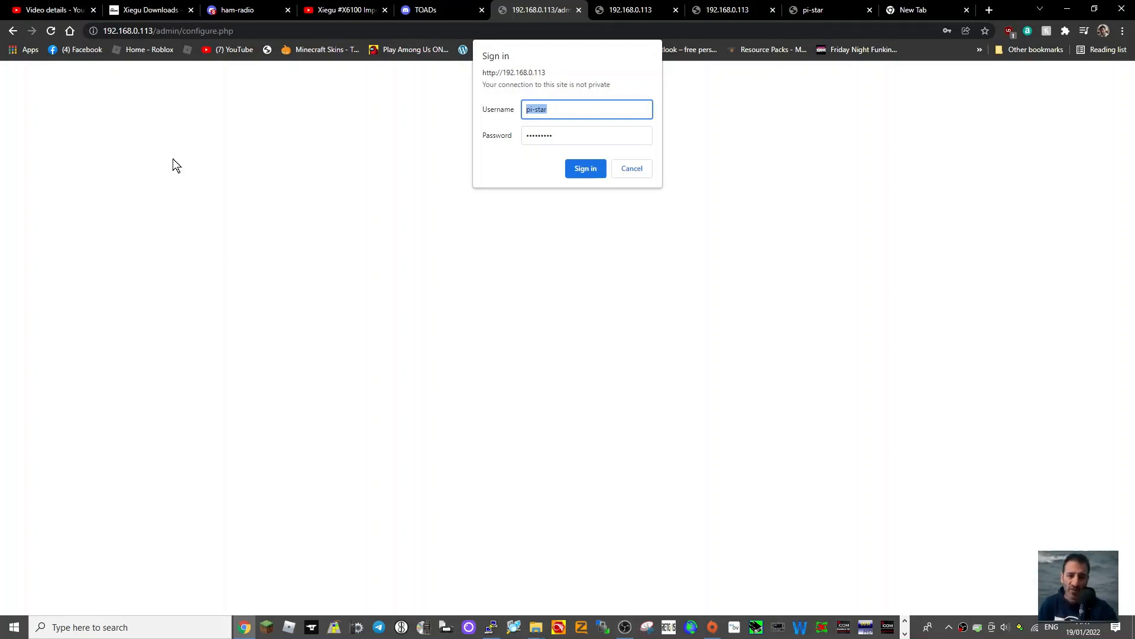
pyautogui.moveTo(532, 201)
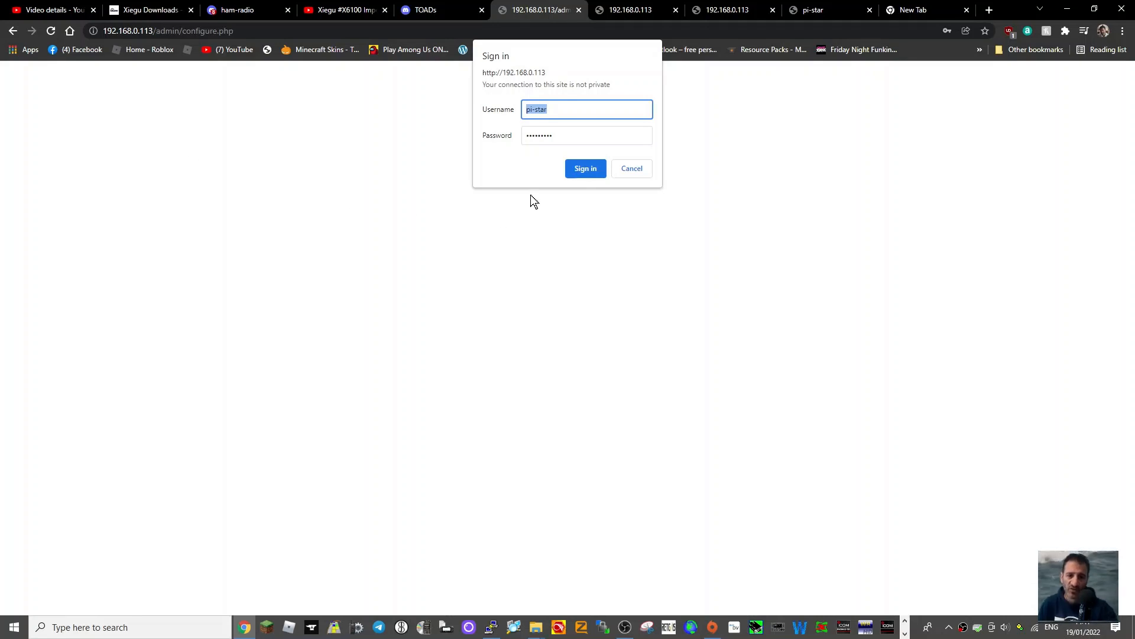
pyautogui.moveTo(456, 68)
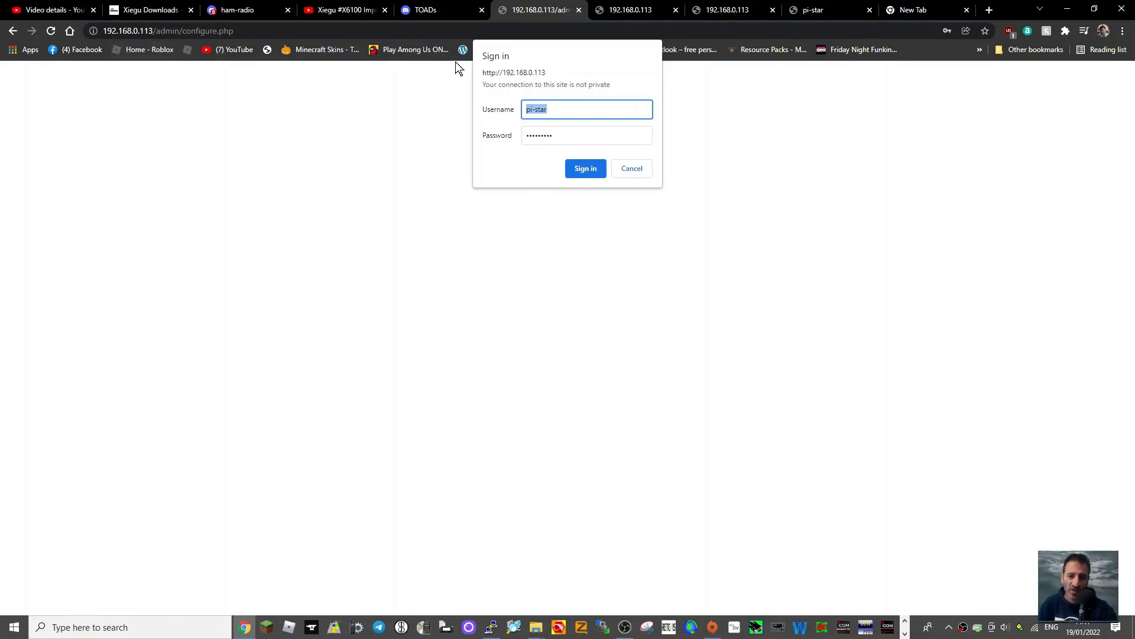
pyautogui.moveTo(445, 162)
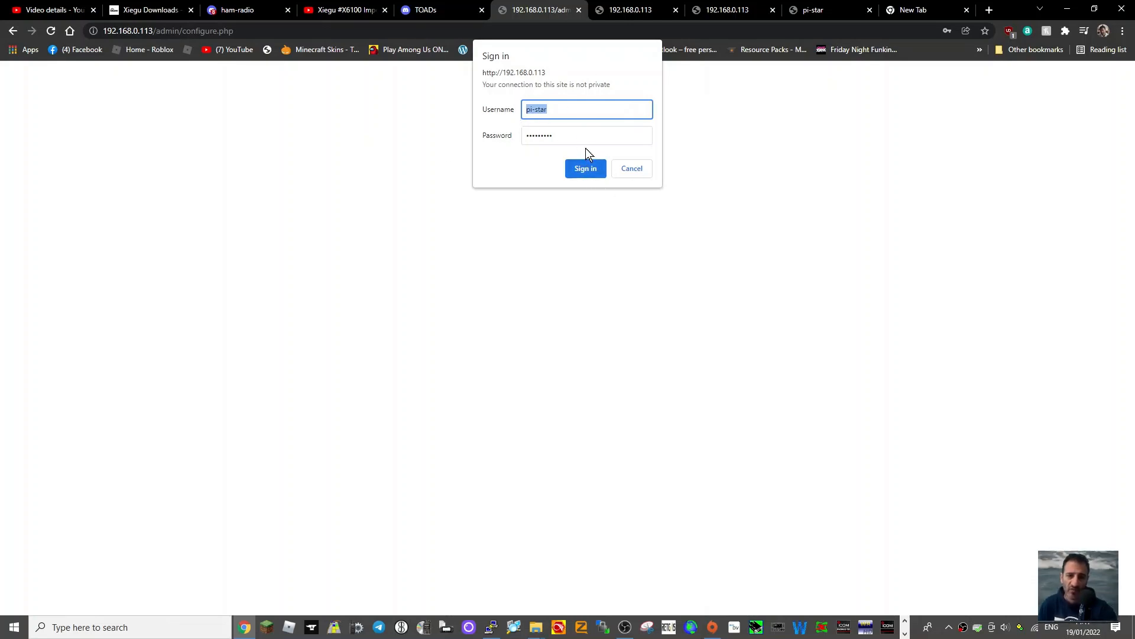
# Step: Sign in to the Pi-Star admin area with the pi-star credentials
pyautogui.click(585, 168)
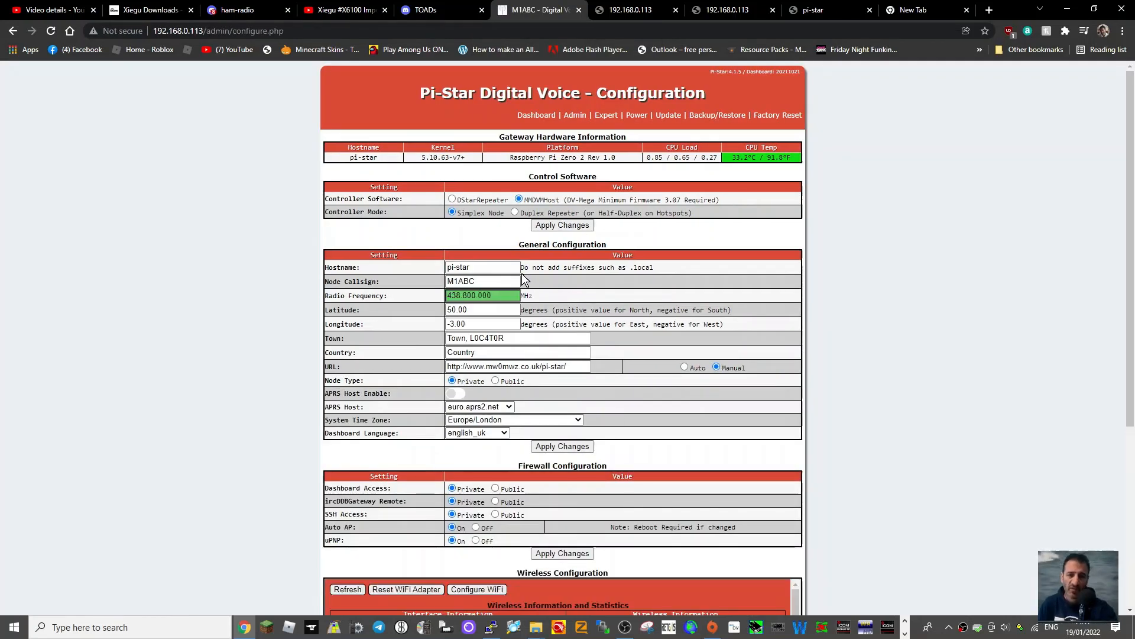
# Step: Set Node Callsign to M0FXB and Radio Frequency to 431.550.000, then apply General Configuration
pyautogui.press('BackSpace')
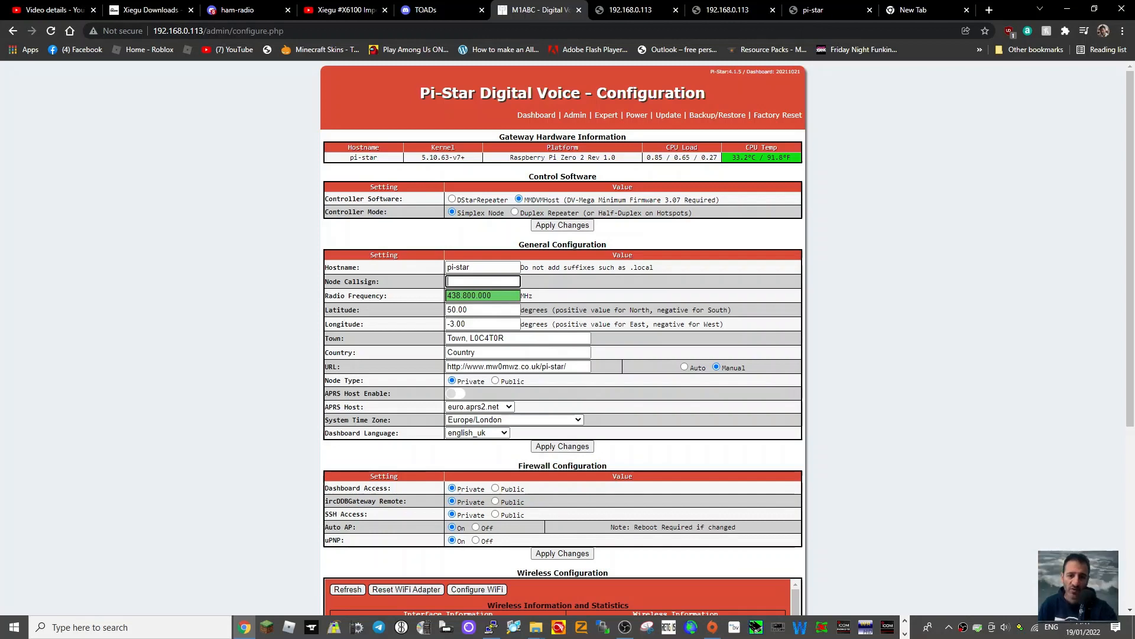
pyautogui.write('M0FXB')
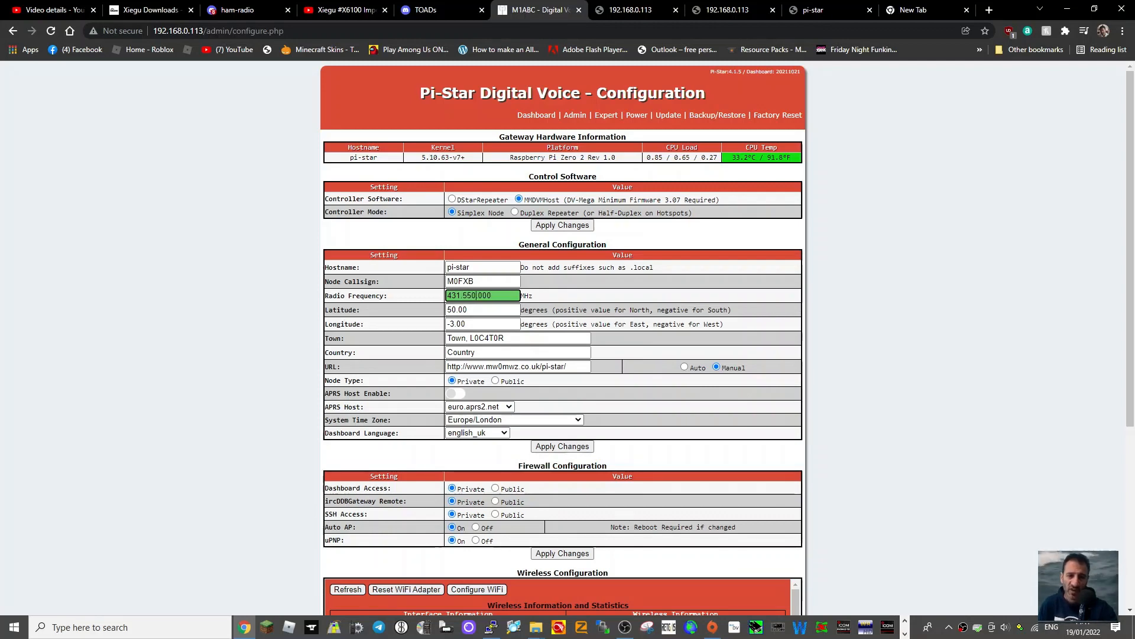
pyautogui.scroll(-3)
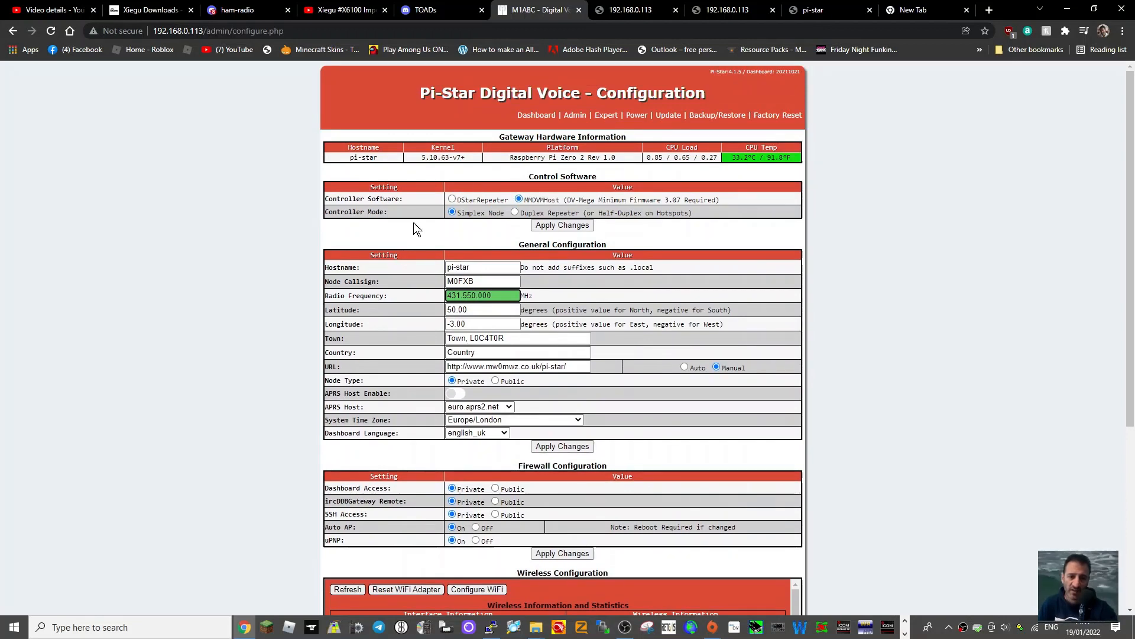
pyautogui.scroll(-3)
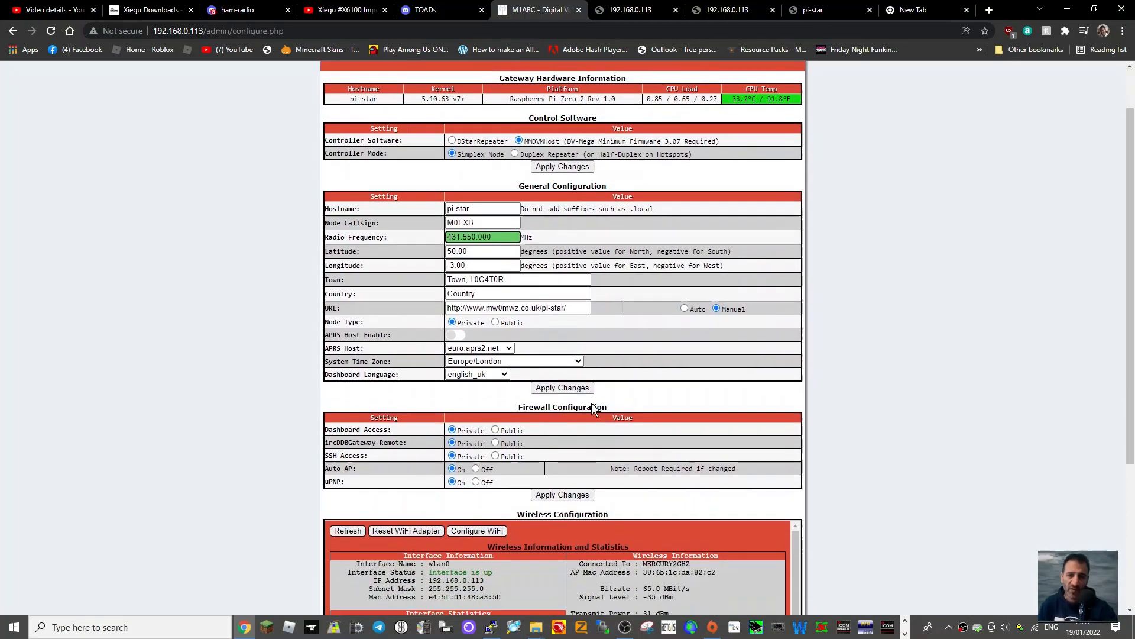
pyautogui.click(561, 388)
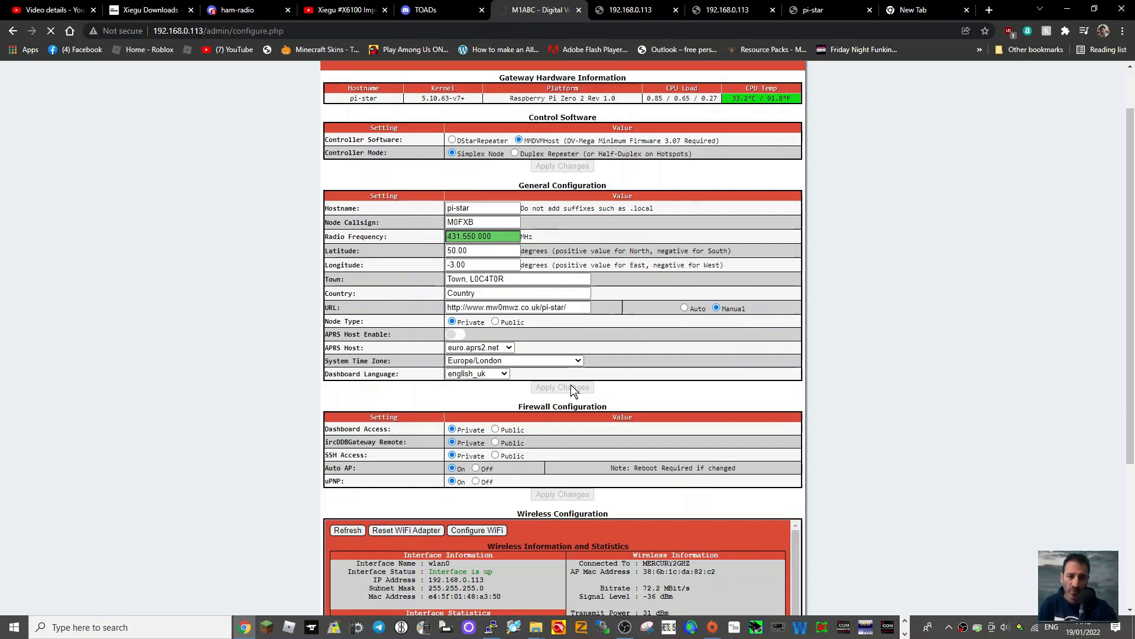
pyautogui.moveTo(561, 373)
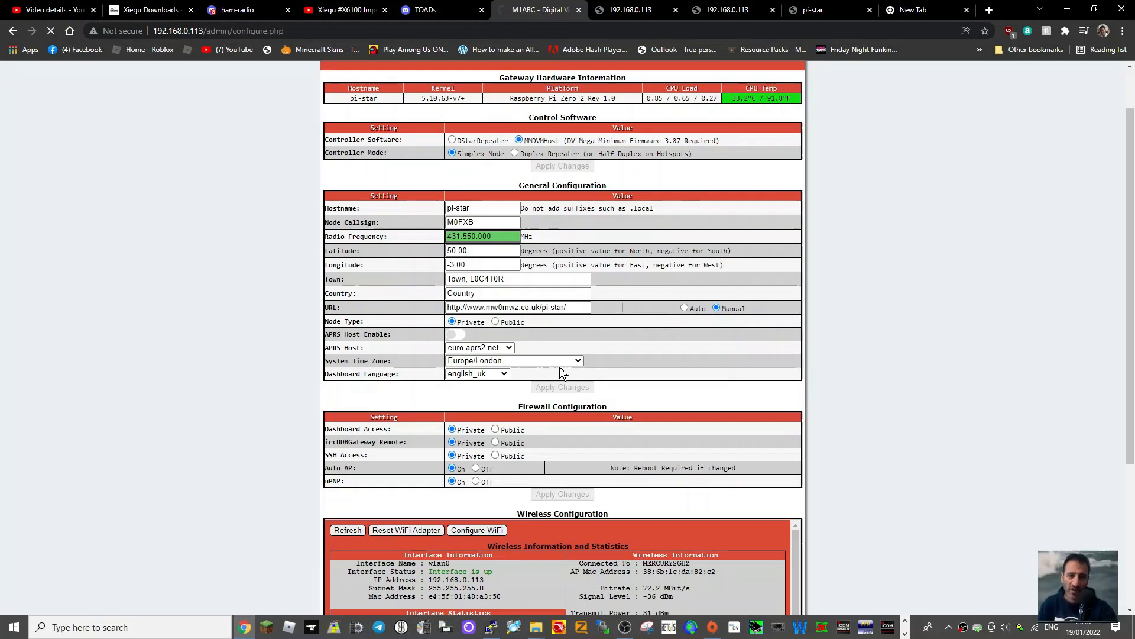
pyautogui.scroll(-3)
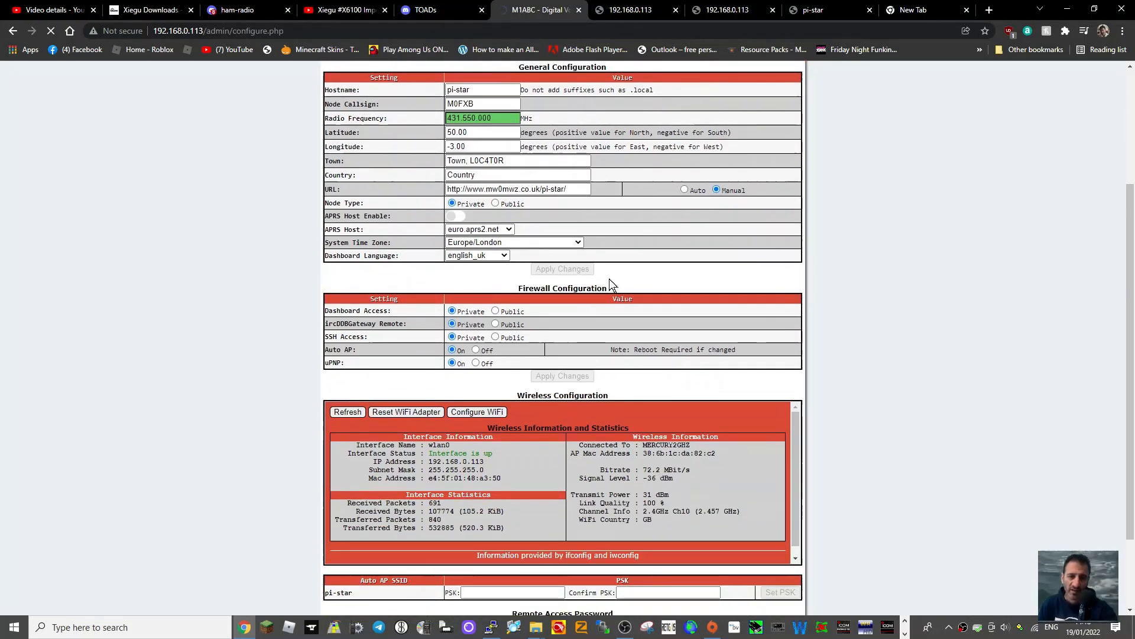
pyautogui.scroll(-3)
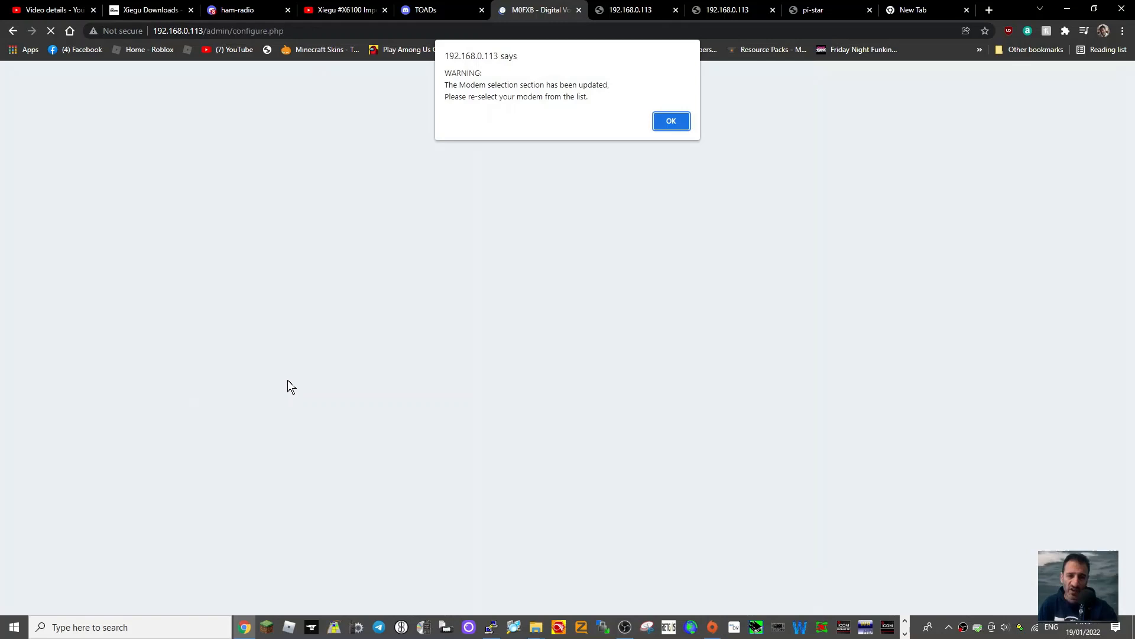
# Step: Acknowledge the modem warning and add a new Wi-Fi network entry with SSID MYHOME
pyautogui.click(670, 121)
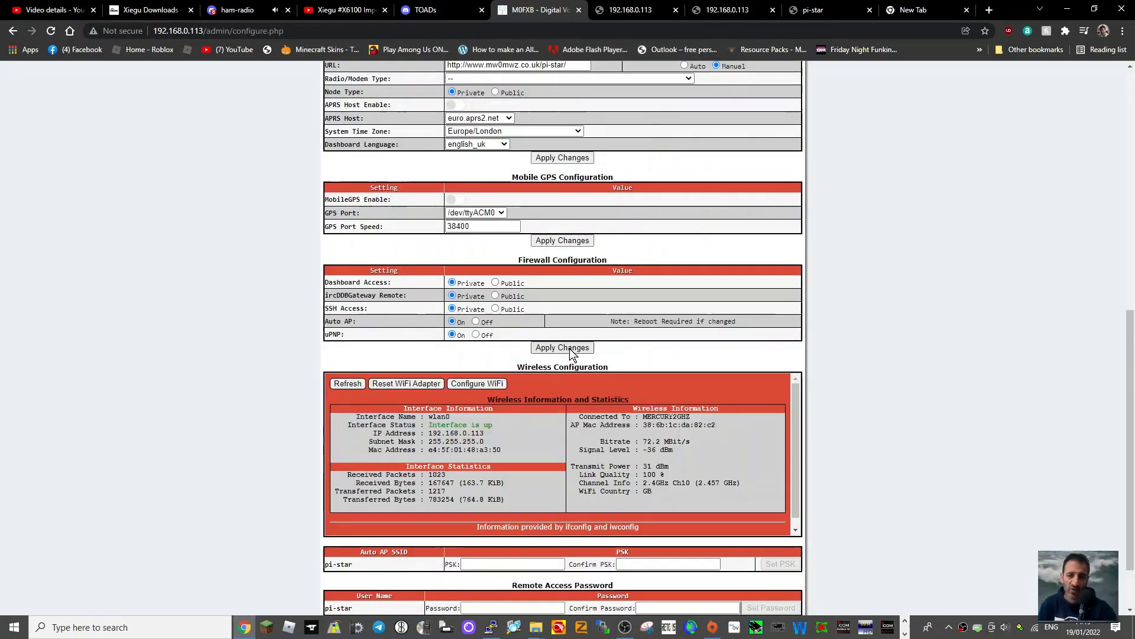
pyautogui.scroll(-3)
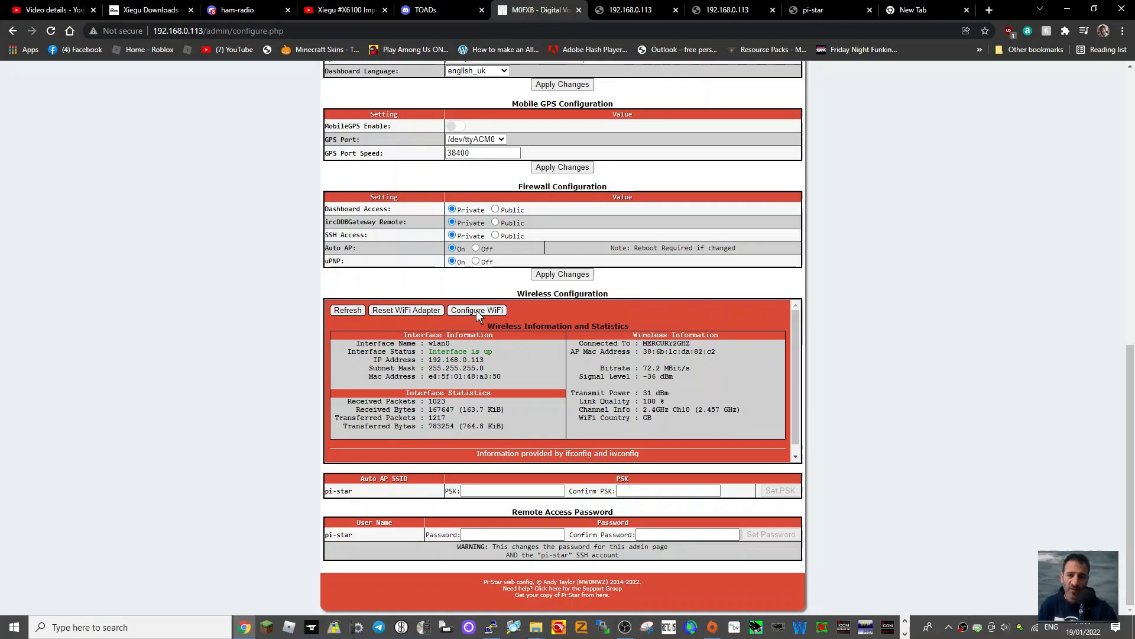
pyautogui.click(476, 313)
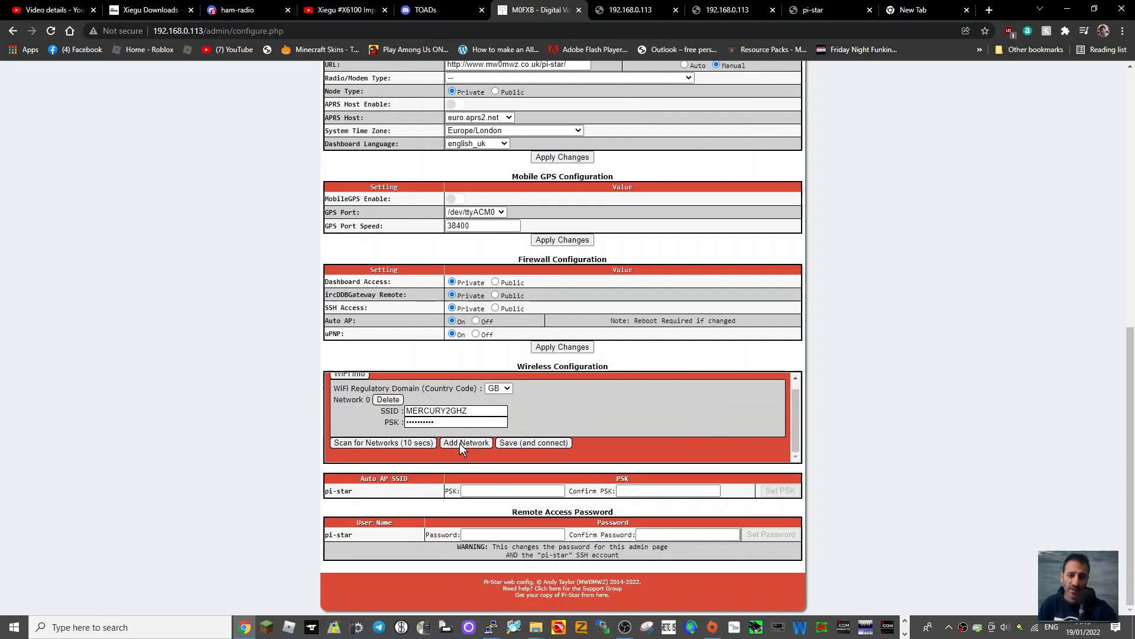
pyautogui.click(465, 443)
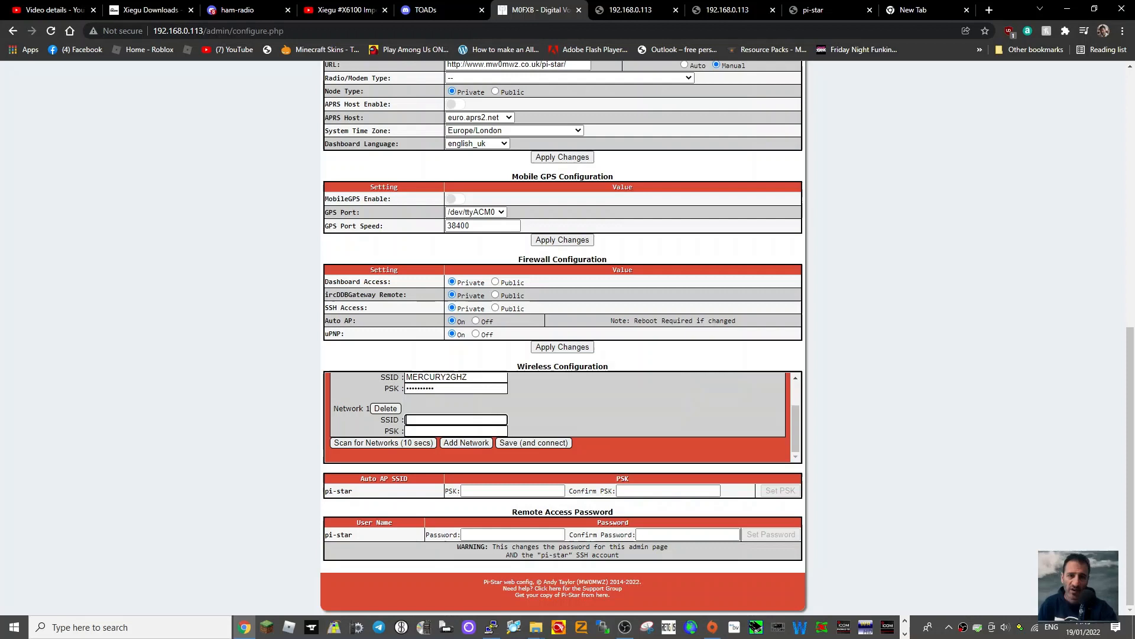
pyautogui.write('MYHOME')
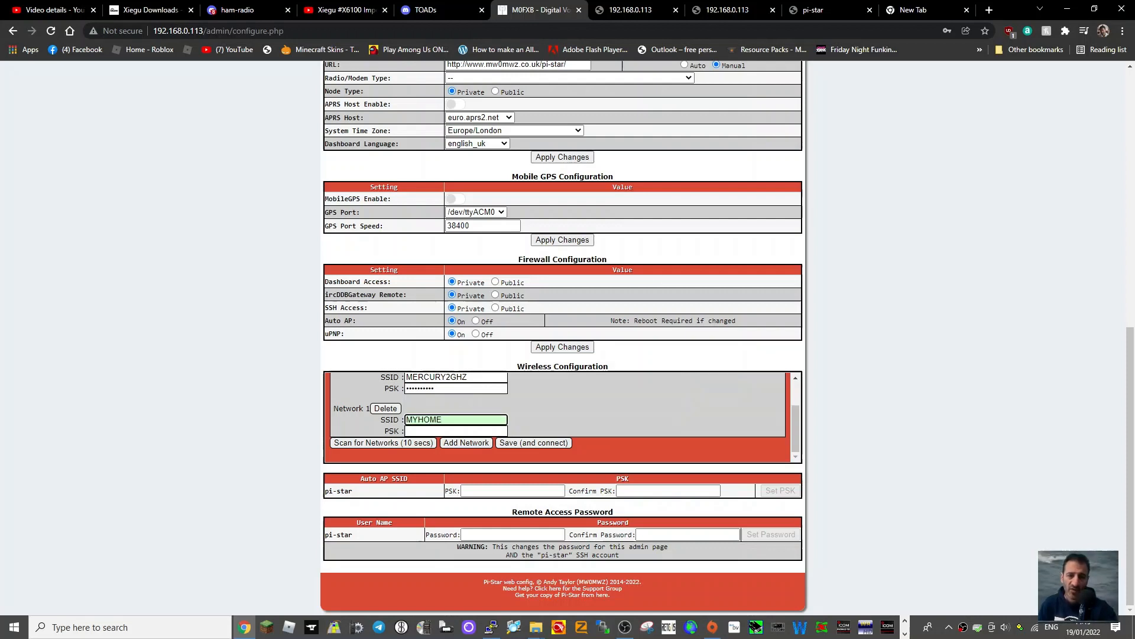
pyautogui.click(456, 431)
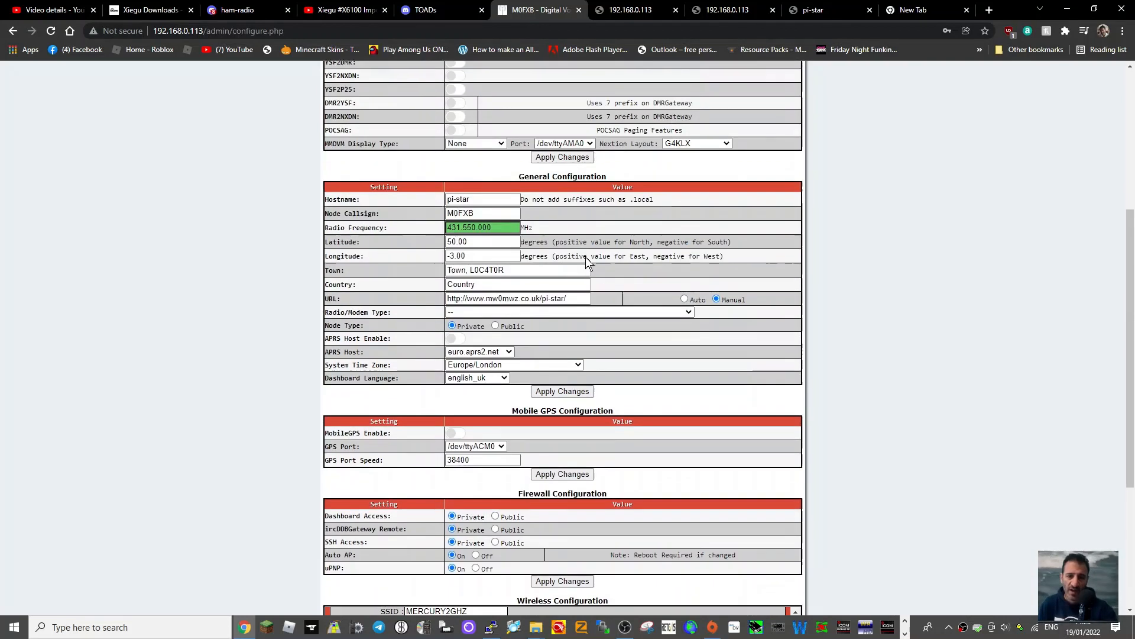
# Step: Choose STM32-DVM / MMDVM_HS - Raspberry Pi Hat (GPIO) as the modem and apply
pyautogui.scroll(-3)
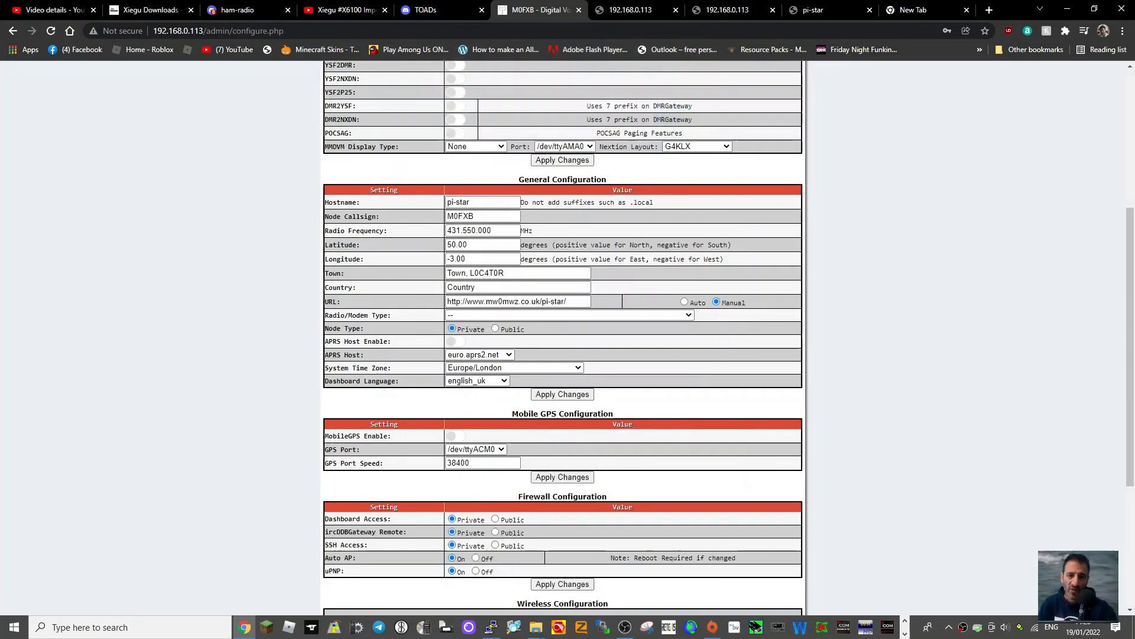
pyautogui.click(569, 314)
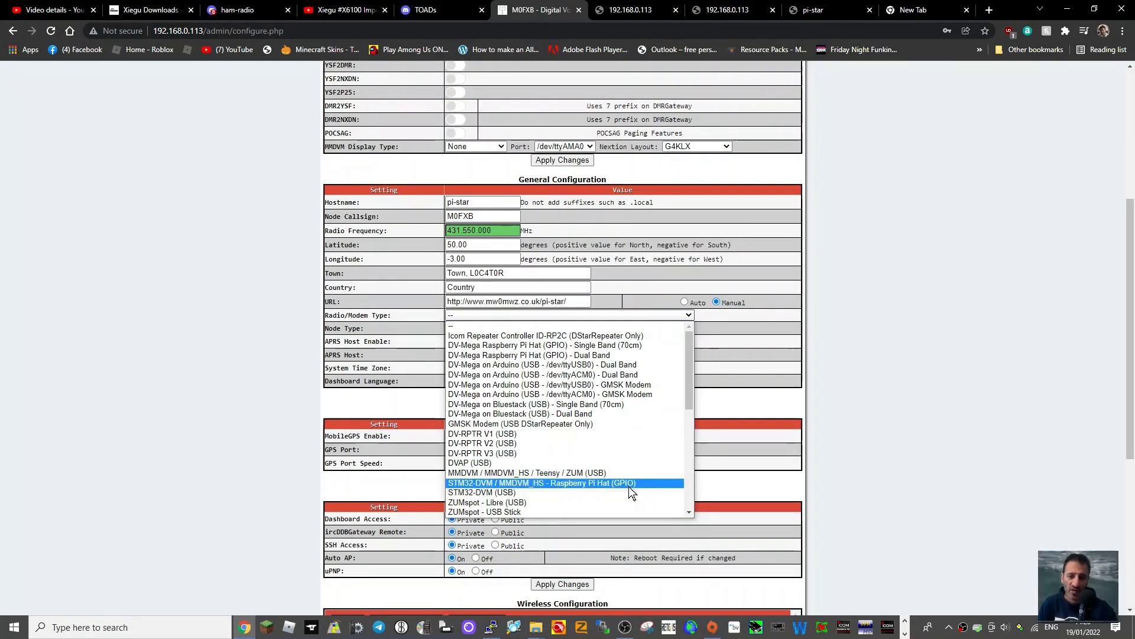
pyautogui.click(541, 482)
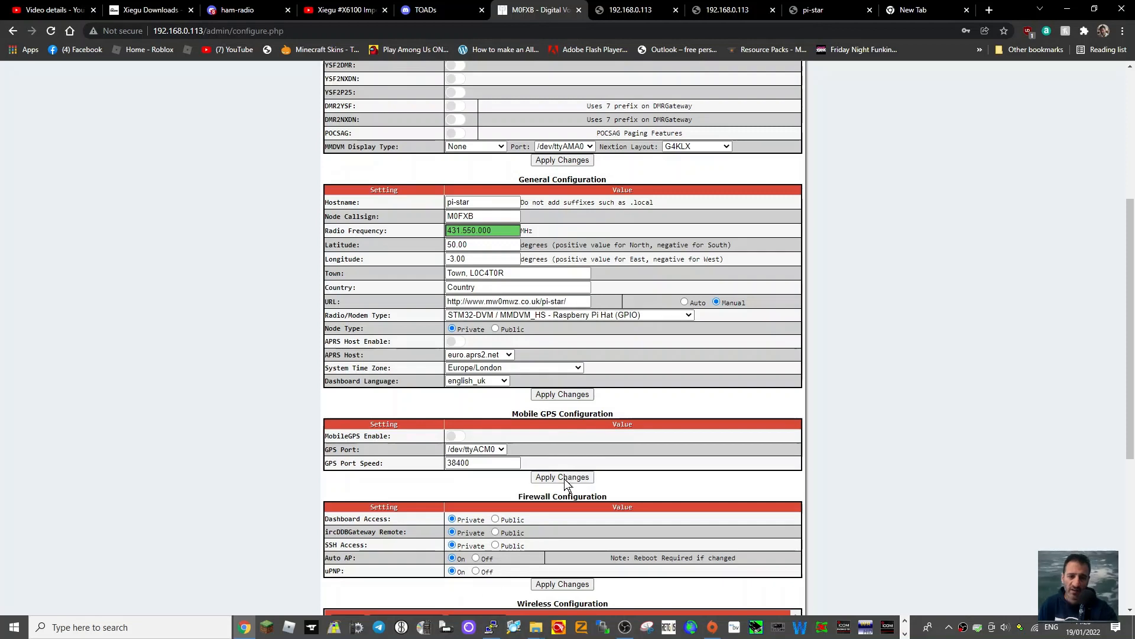
pyautogui.click(562, 477)
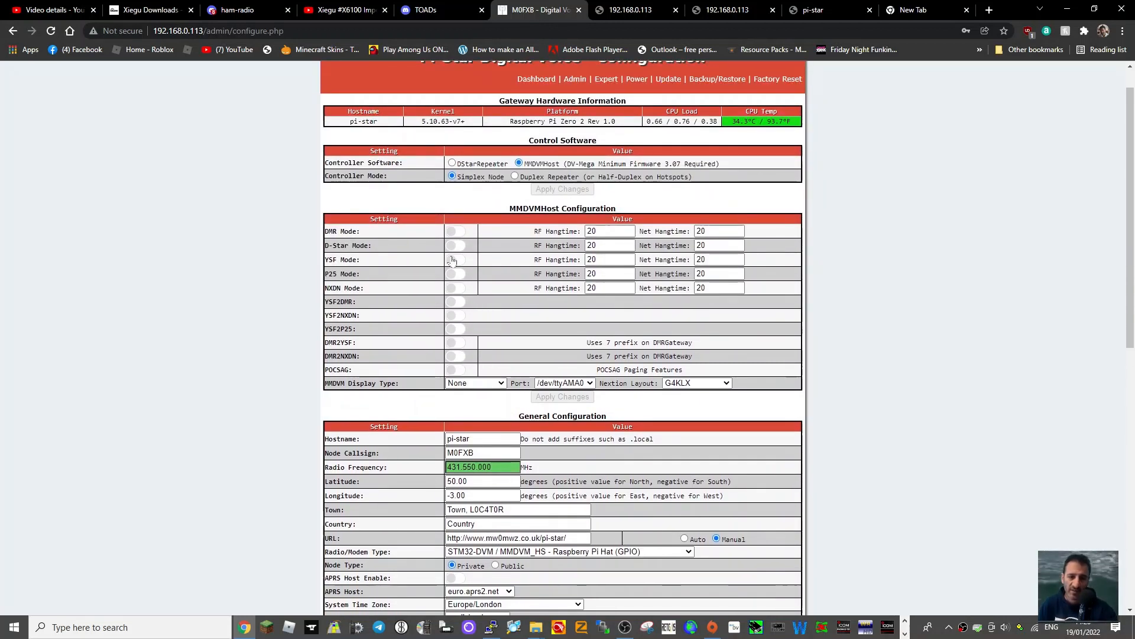
pyautogui.moveTo(485, 365)
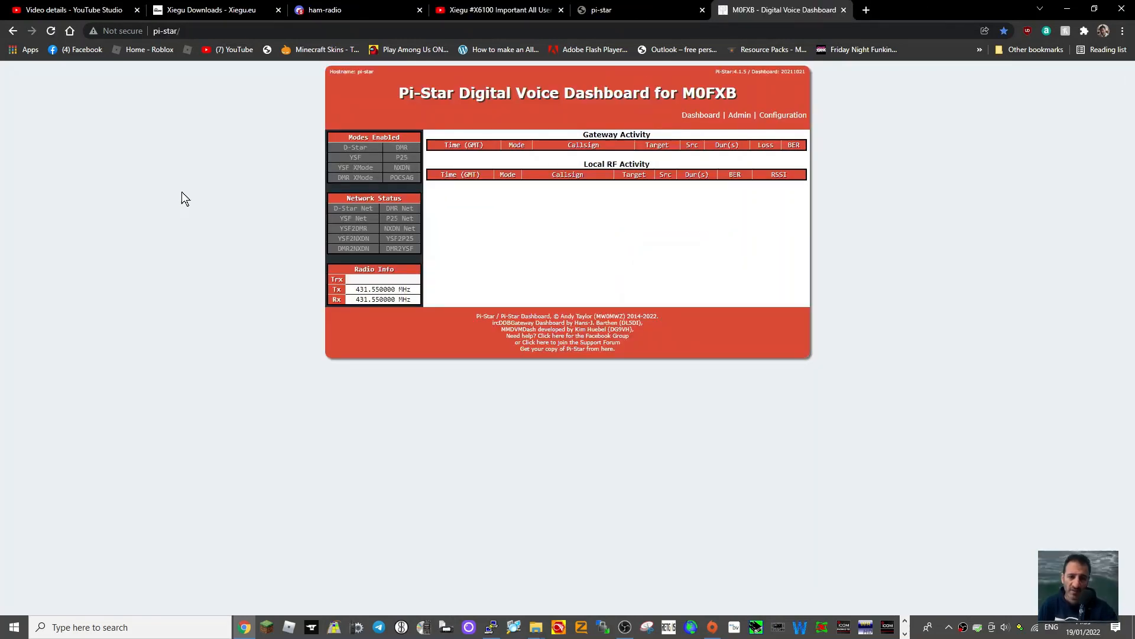
# Step: Reselect the STM32-DVM / MMDVM_HS Pi Hat modem, enable D-Star Mode, and apply
pyautogui.click(782, 115)
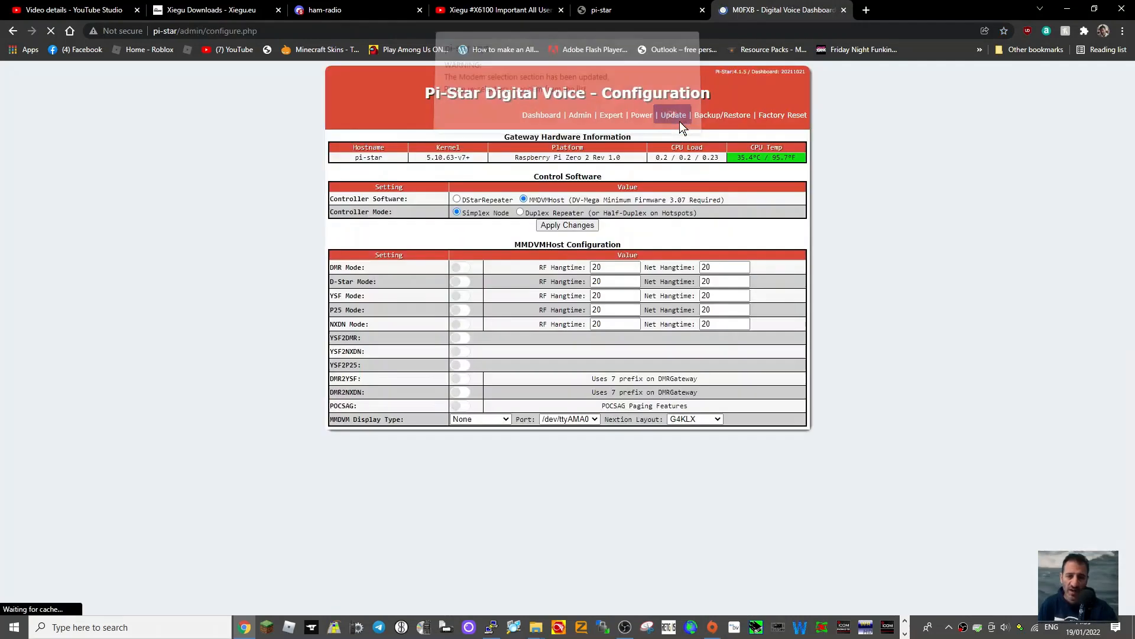
pyautogui.scroll(-3)
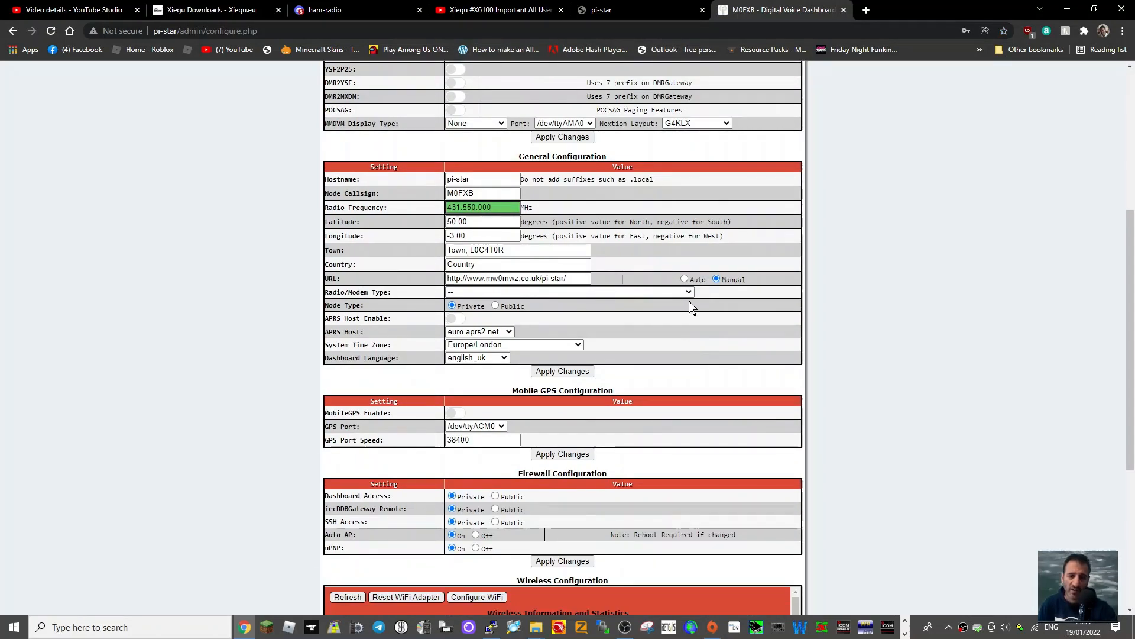
pyautogui.click(569, 291)
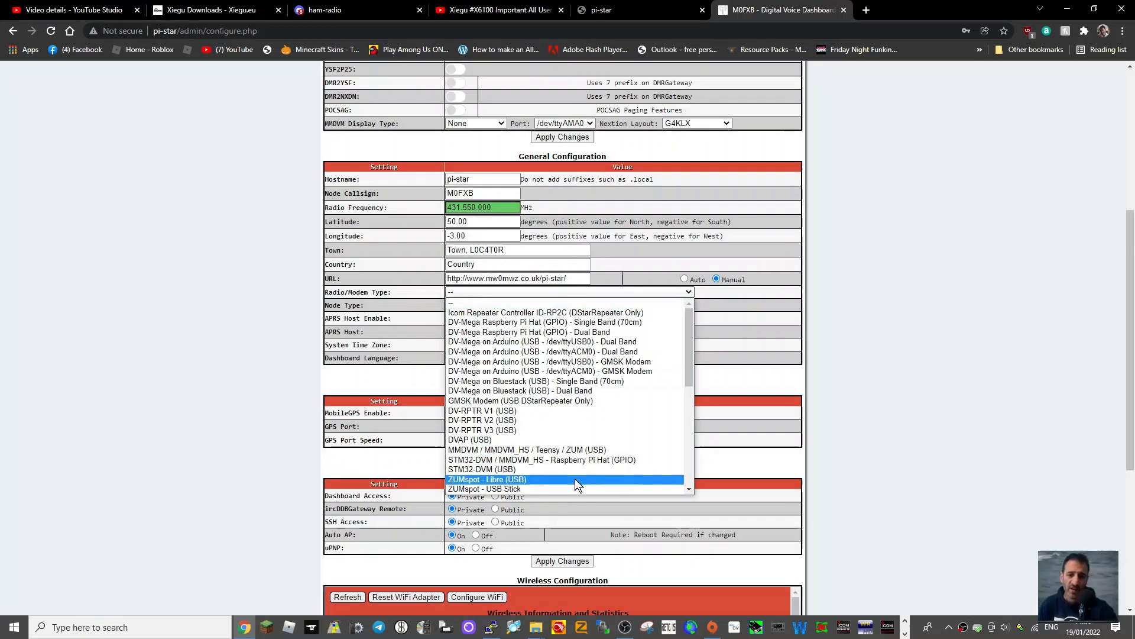
pyautogui.click(542, 459)
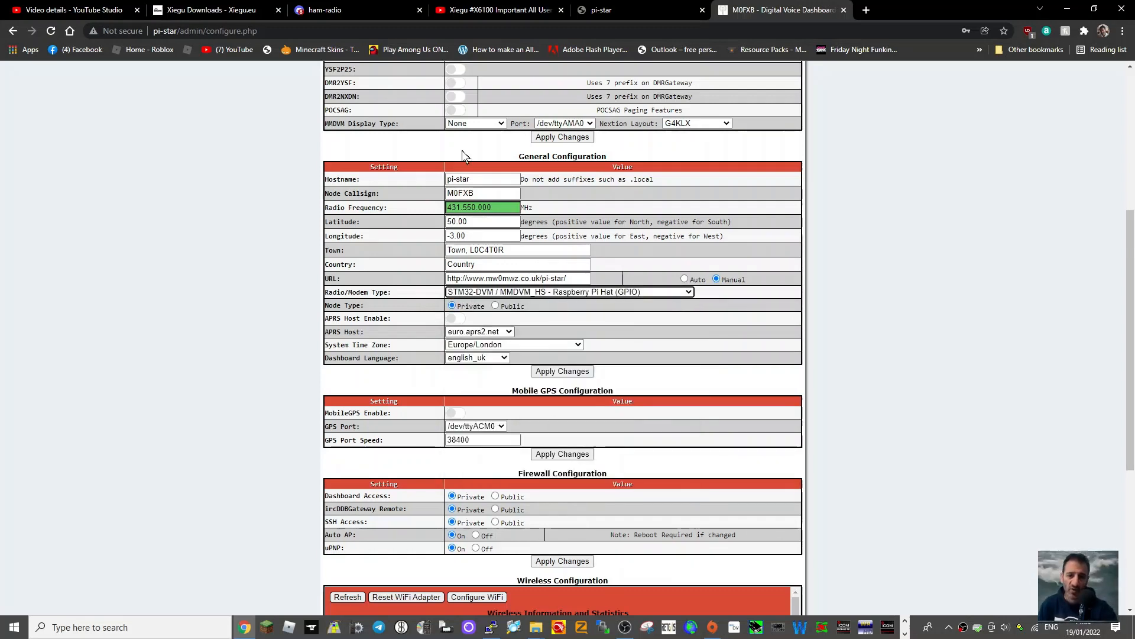
pyautogui.scroll(3)
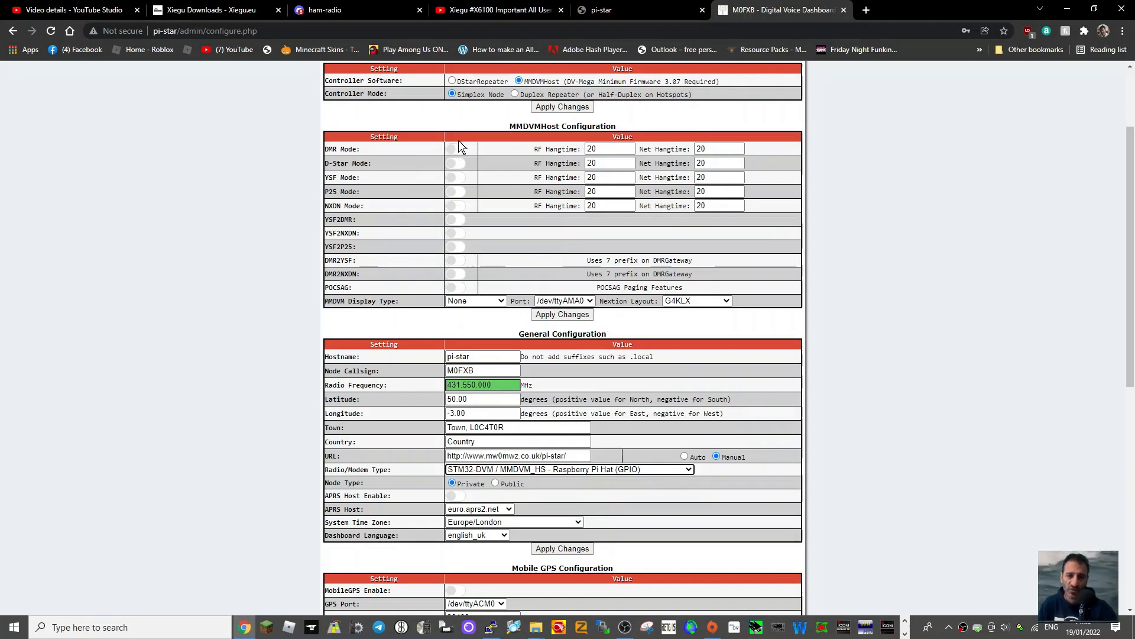
pyautogui.click(456, 163)
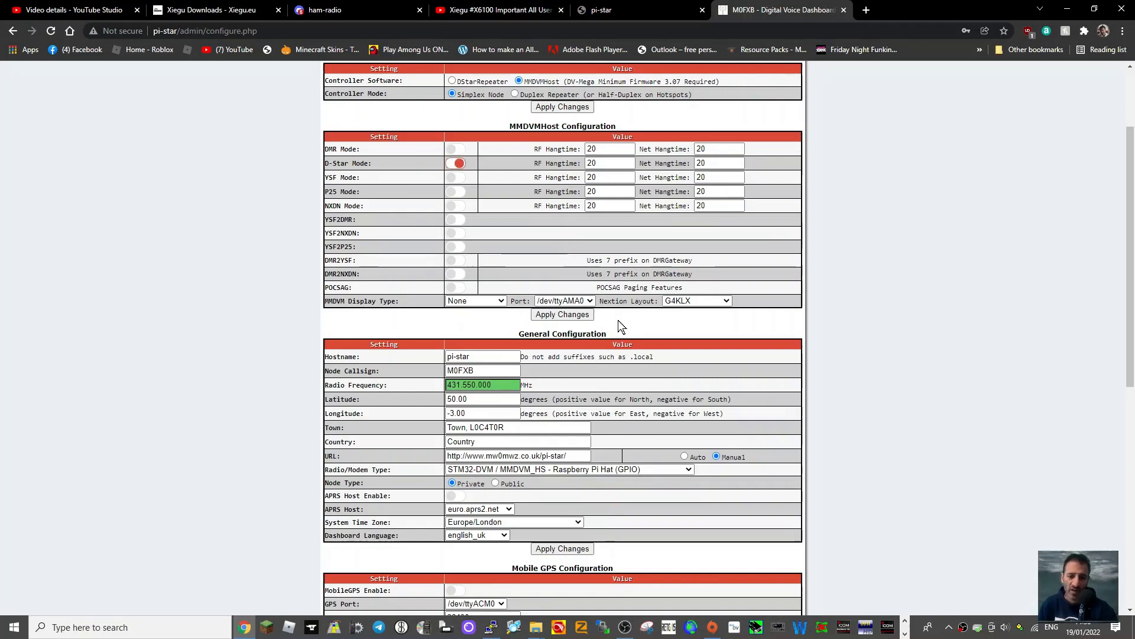
pyautogui.click(562, 314)
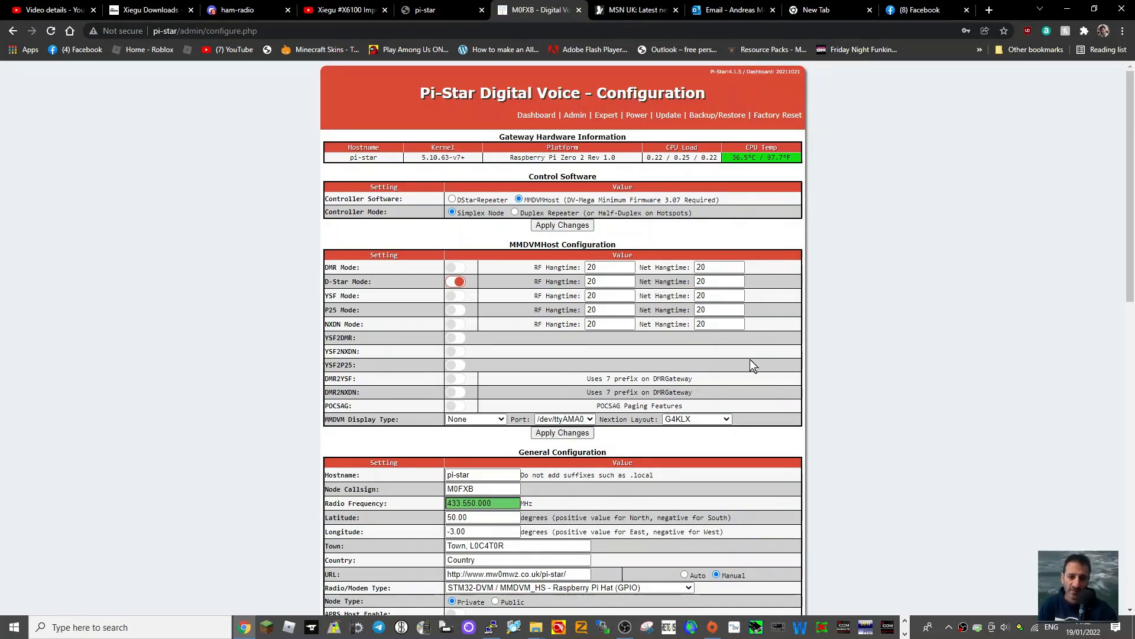
# Step: View the dashboard showing D-Star enabled with gateway activity on 433.550000 MHz
pyautogui.scroll(-3)
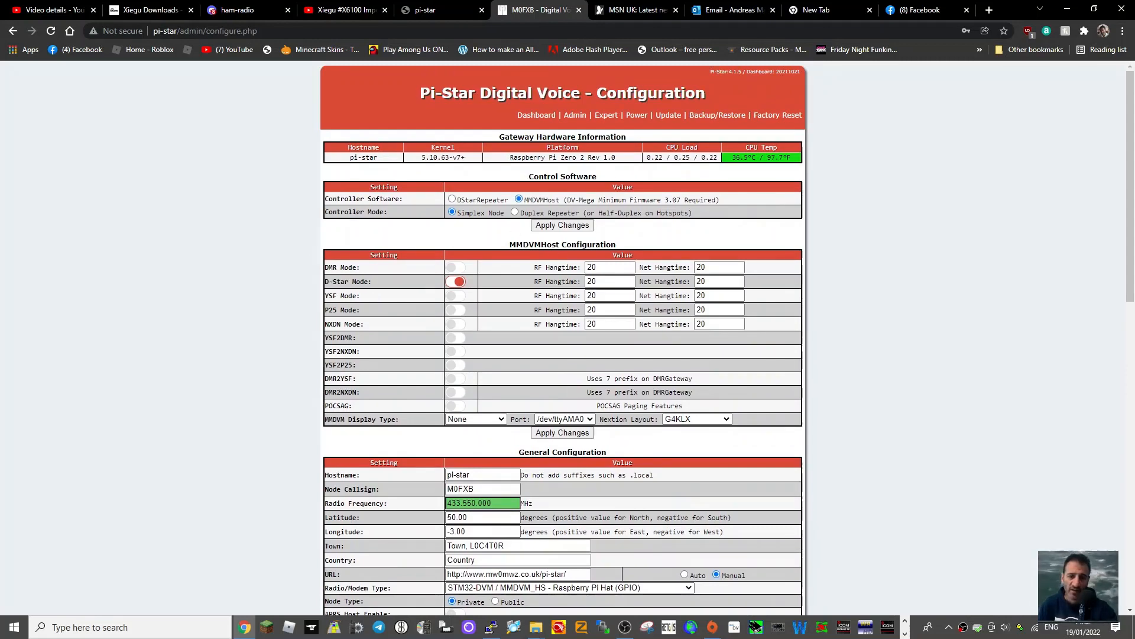
pyautogui.click(536, 115)
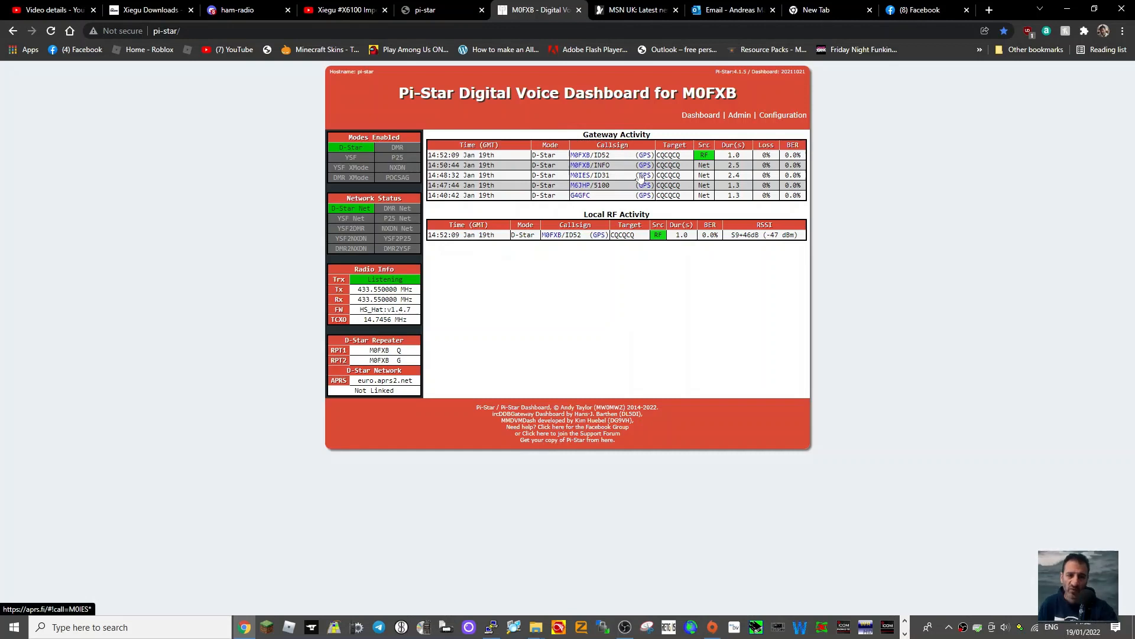
pyautogui.moveTo(633, 178)
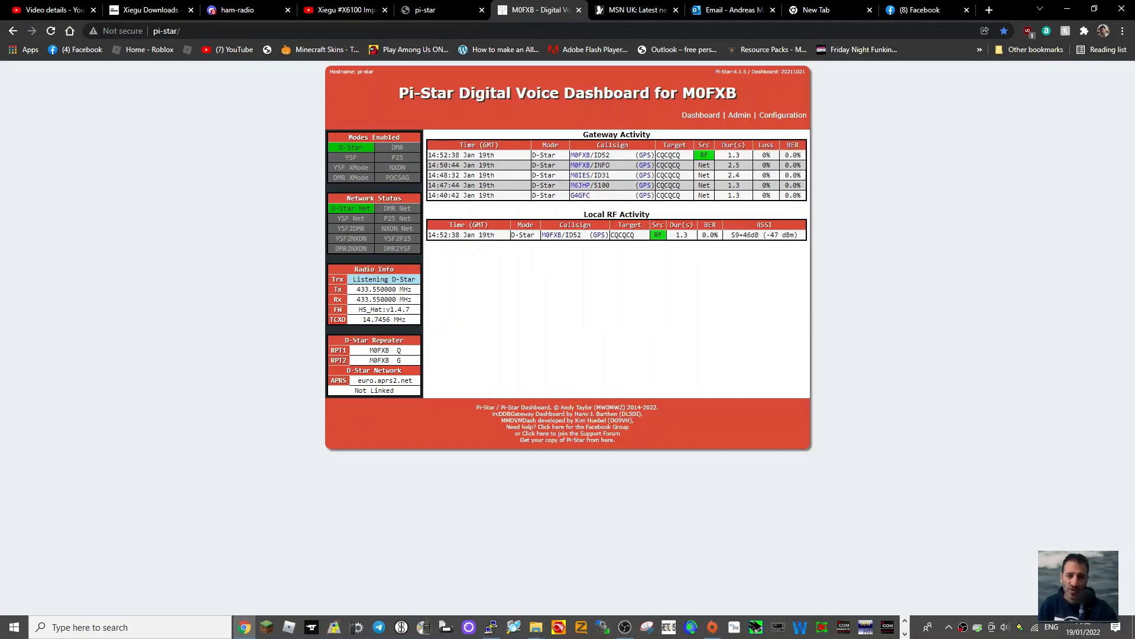
pyautogui.moveTo(783, 115)
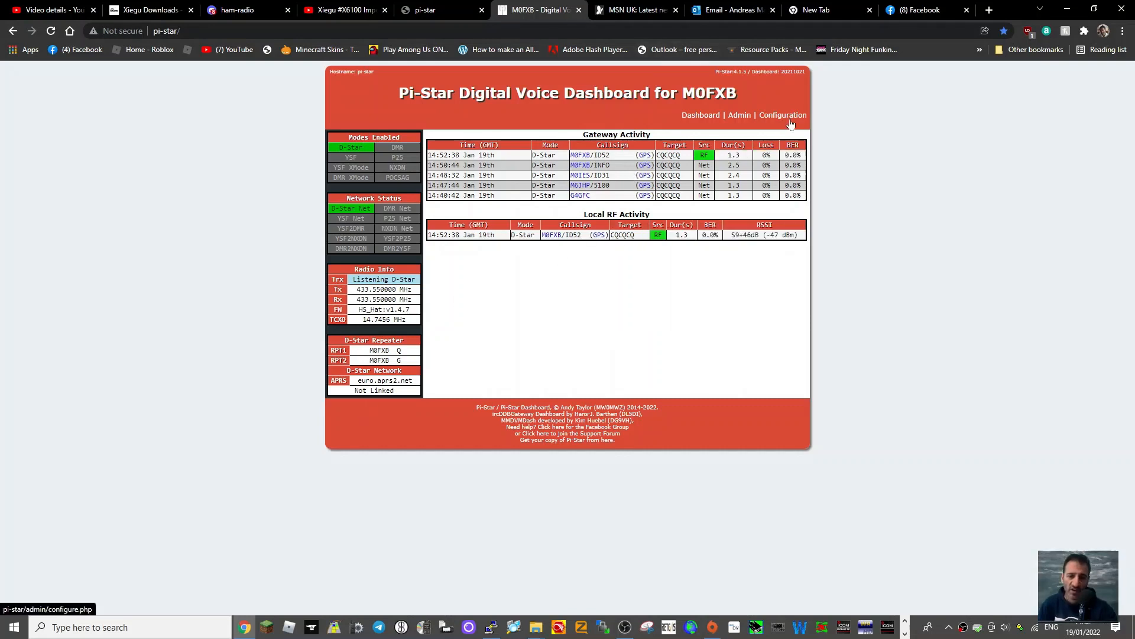
# Step: Reboot the hotspot from the Configuration Power page and confirm
pyautogui.click(782, 115)
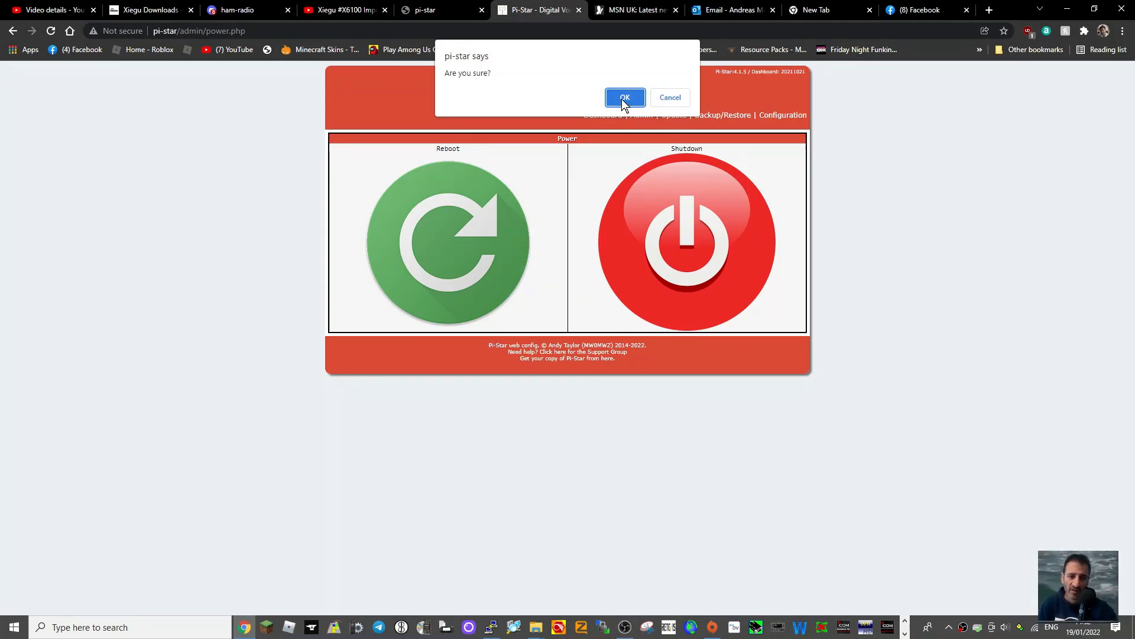
pyautogui.click(625, 98)
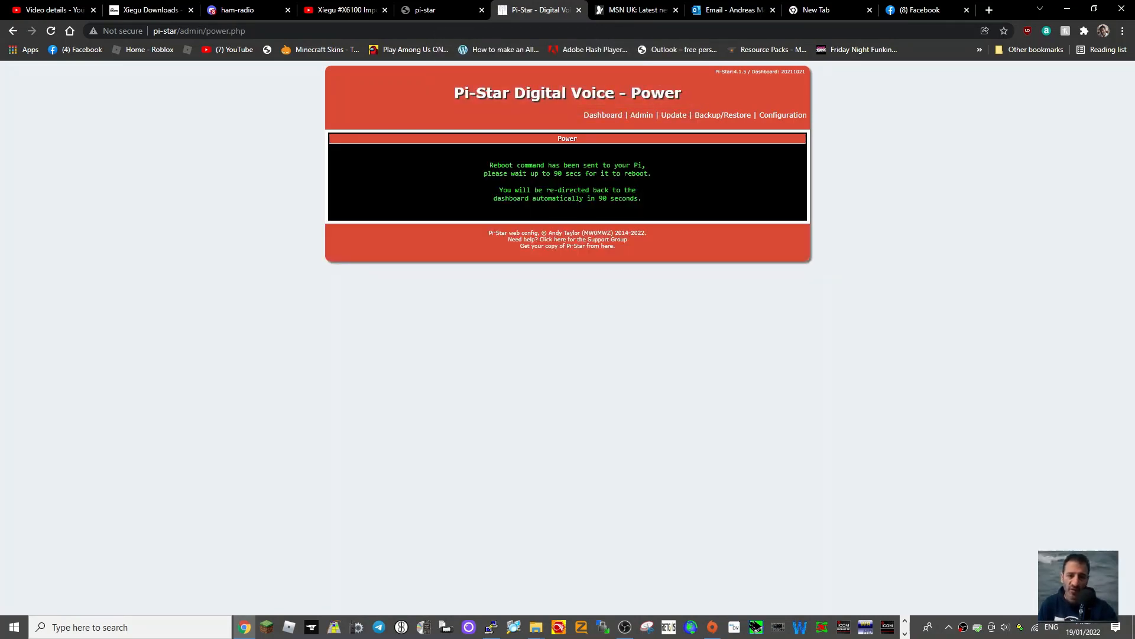